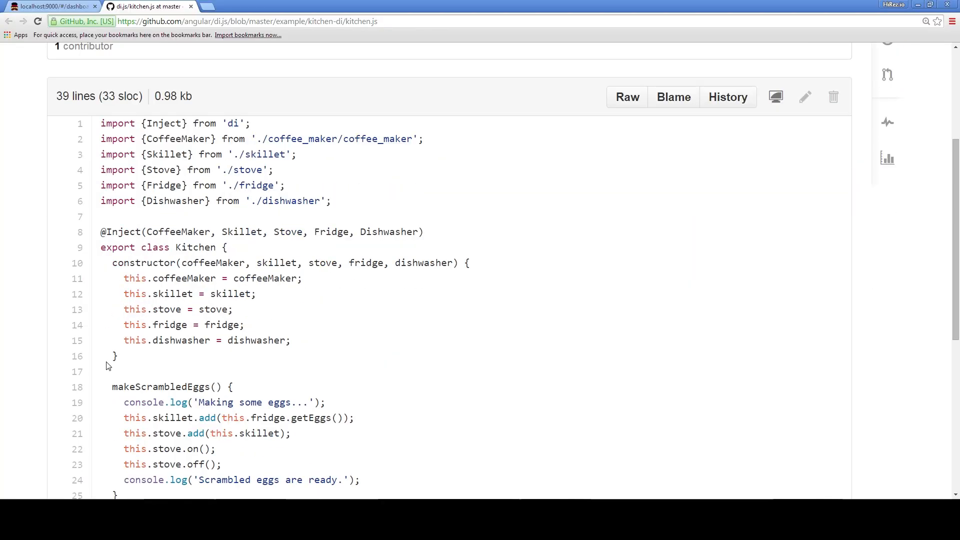
pyautogui.scroll(-3)
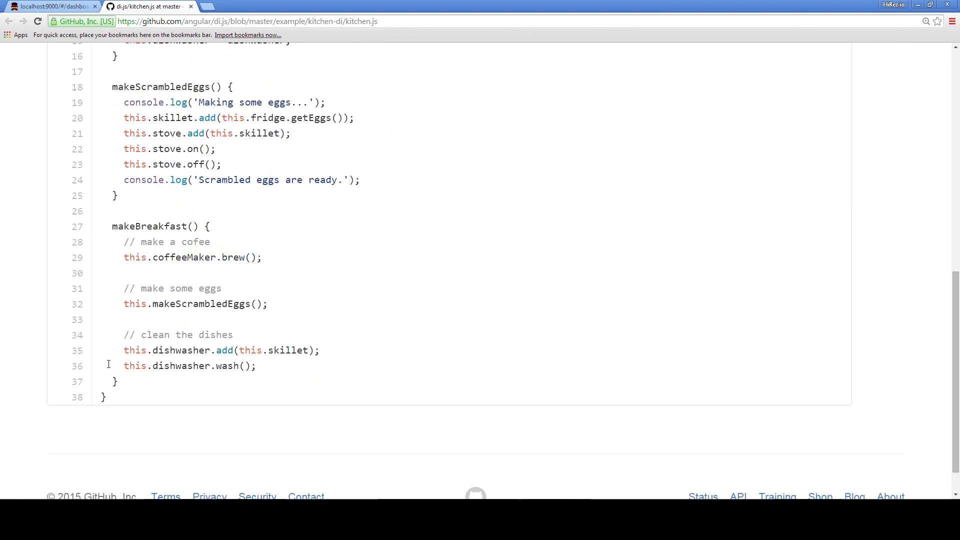
pyautogui.scroll(3)
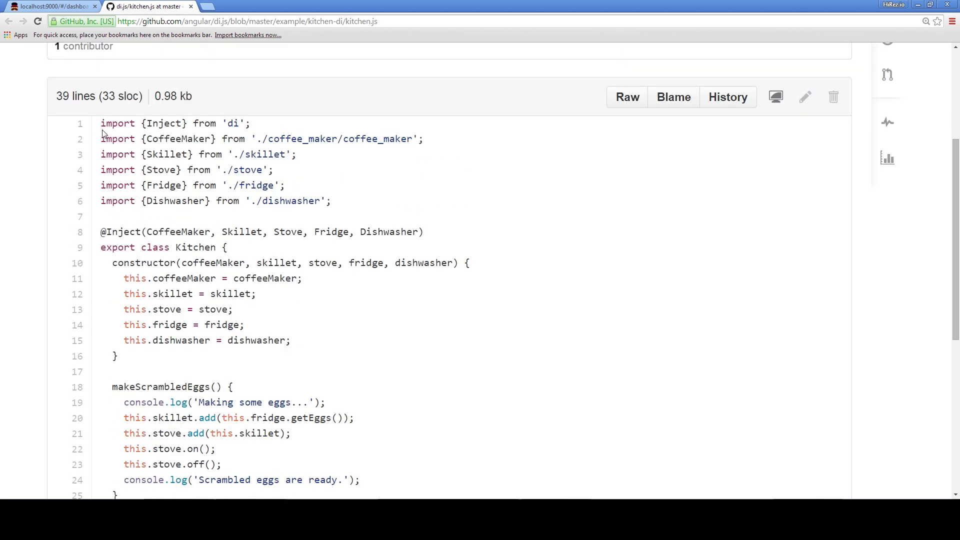
pyautogui.scroll(3)
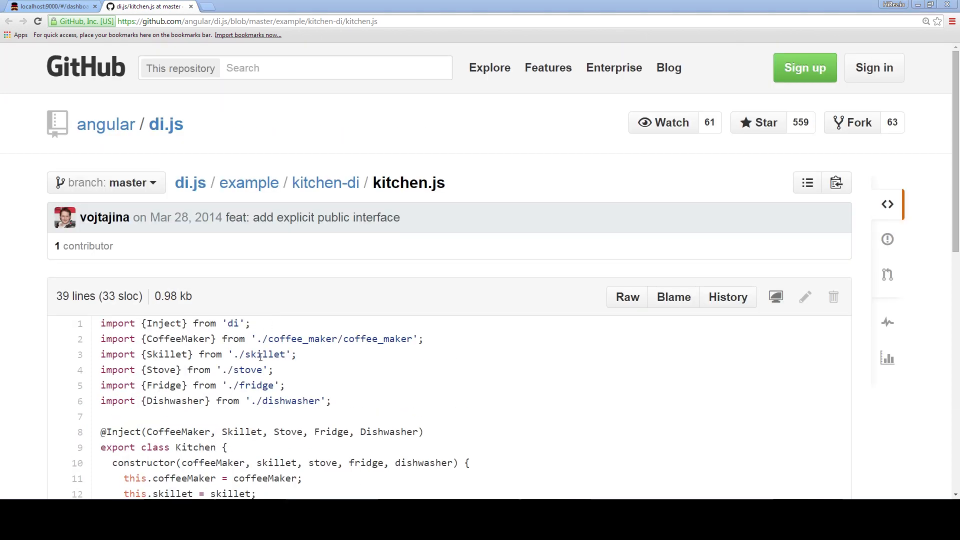
pyautogui.scroll(-3)
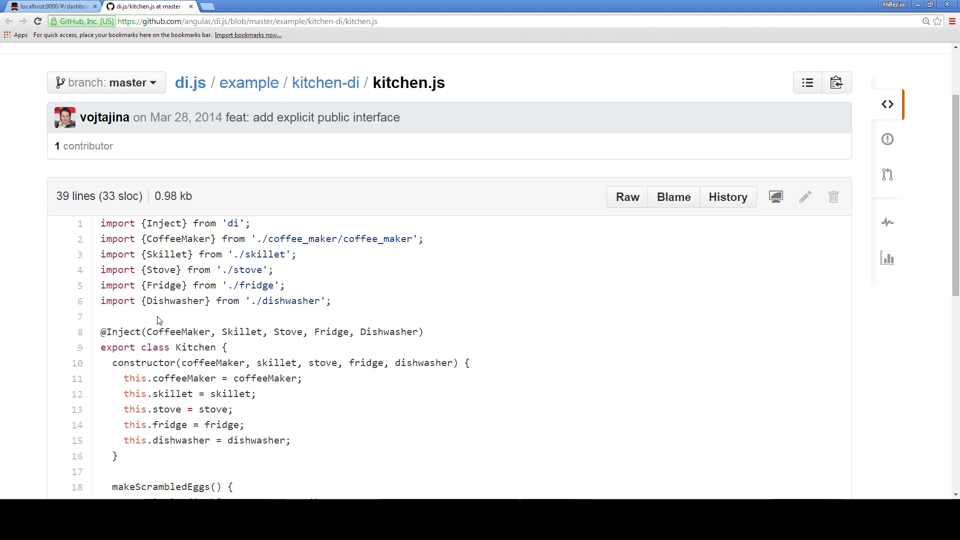
pyautogui.moveTo(104, 360)
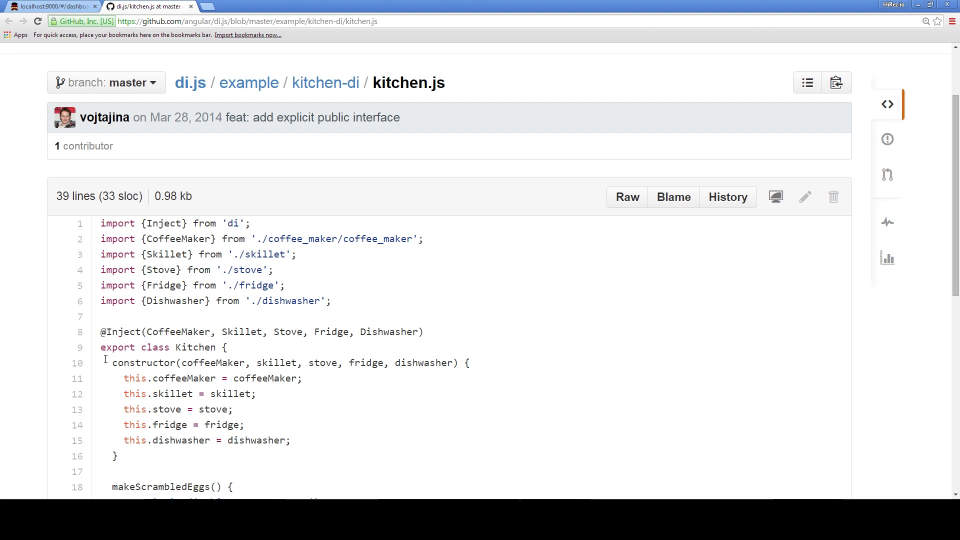
pyautogui.scroll(-3)
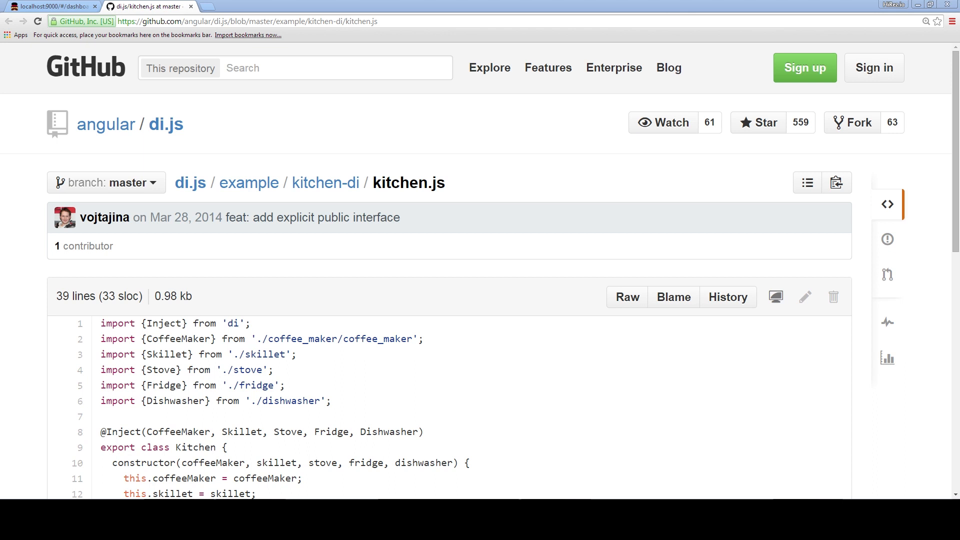
pyautogui.scroll(-3)
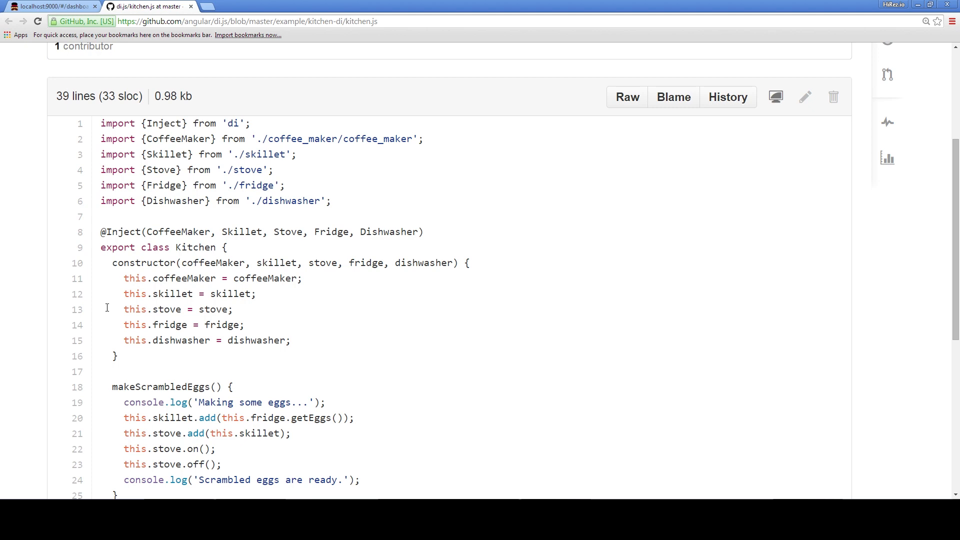
pyautogui.scroll(-3)
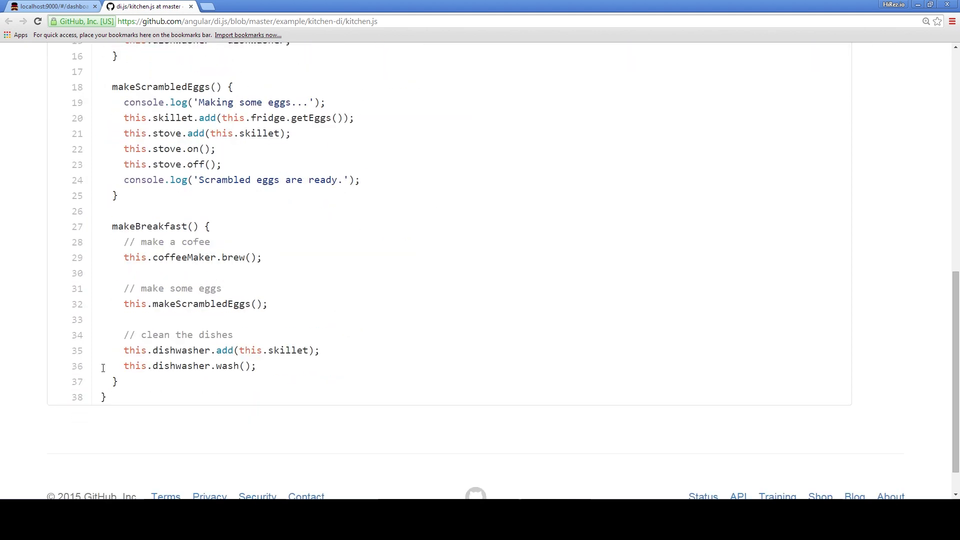